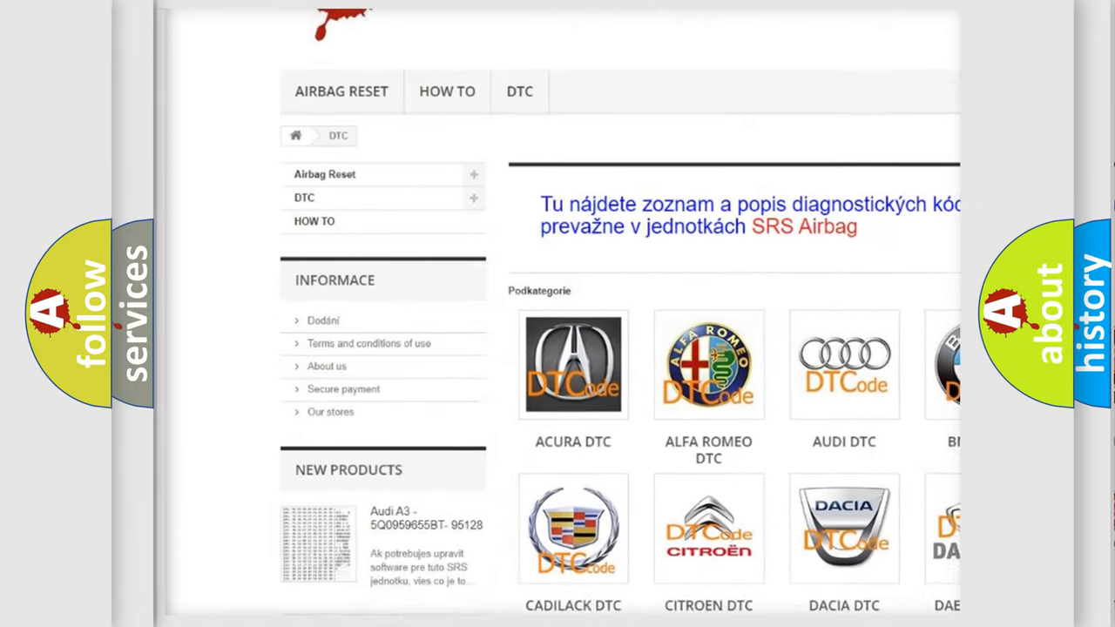
{"action": "scroll", "scroll_direction": "down", "scroll_amount": 3}
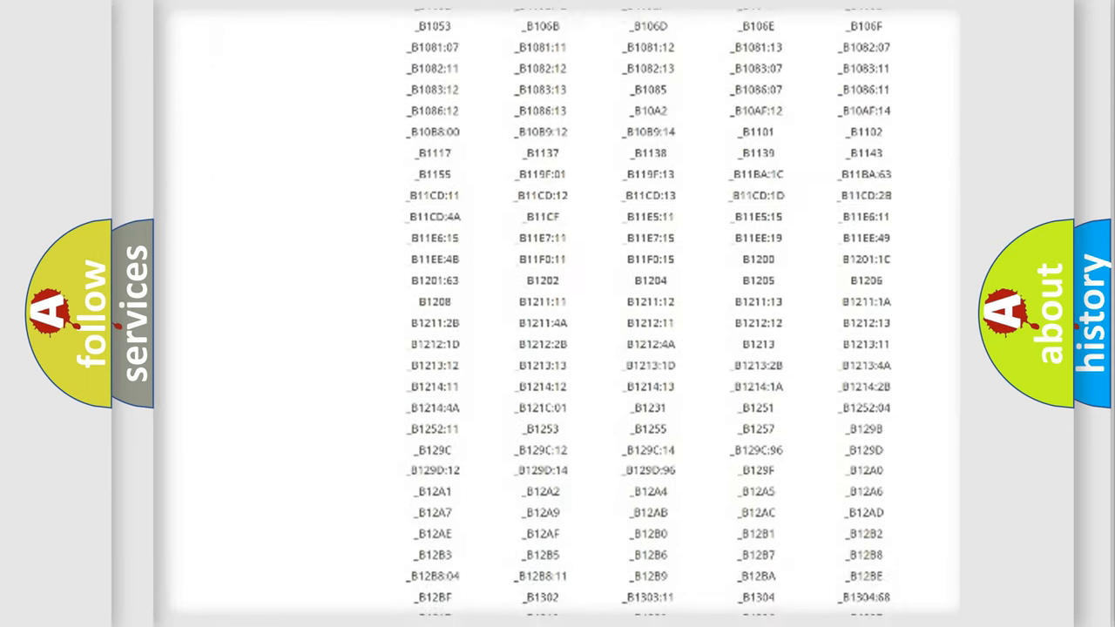
{"action": "scroll", "scroll_direction": "down", "scroll_amount": 3}
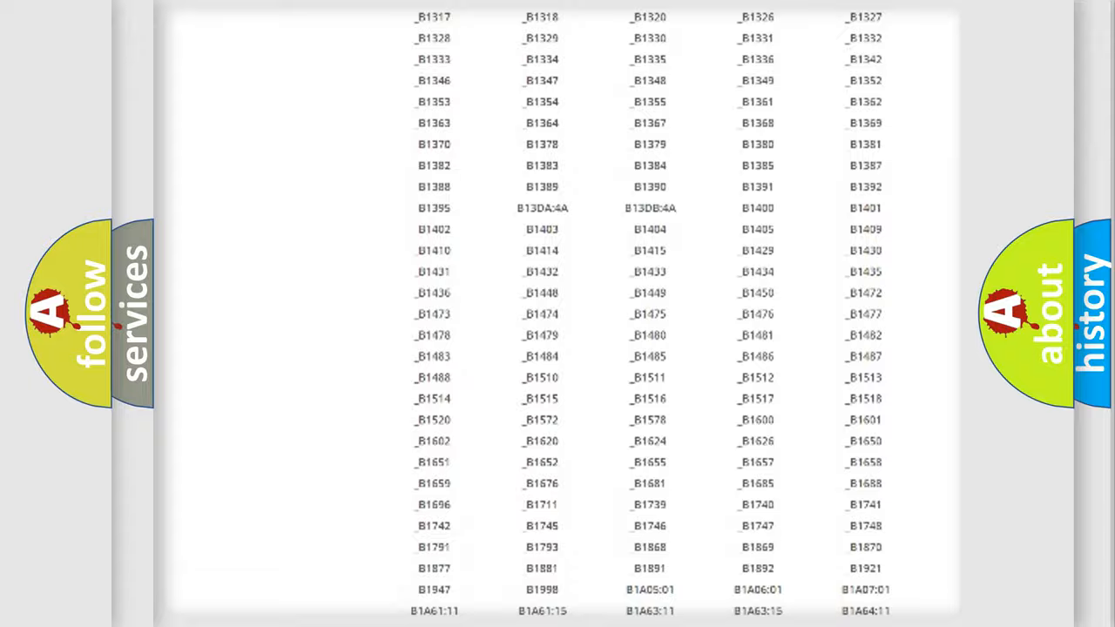
{"action": "scroll", "scroll_direction": "up", "scroll_amount": 3}
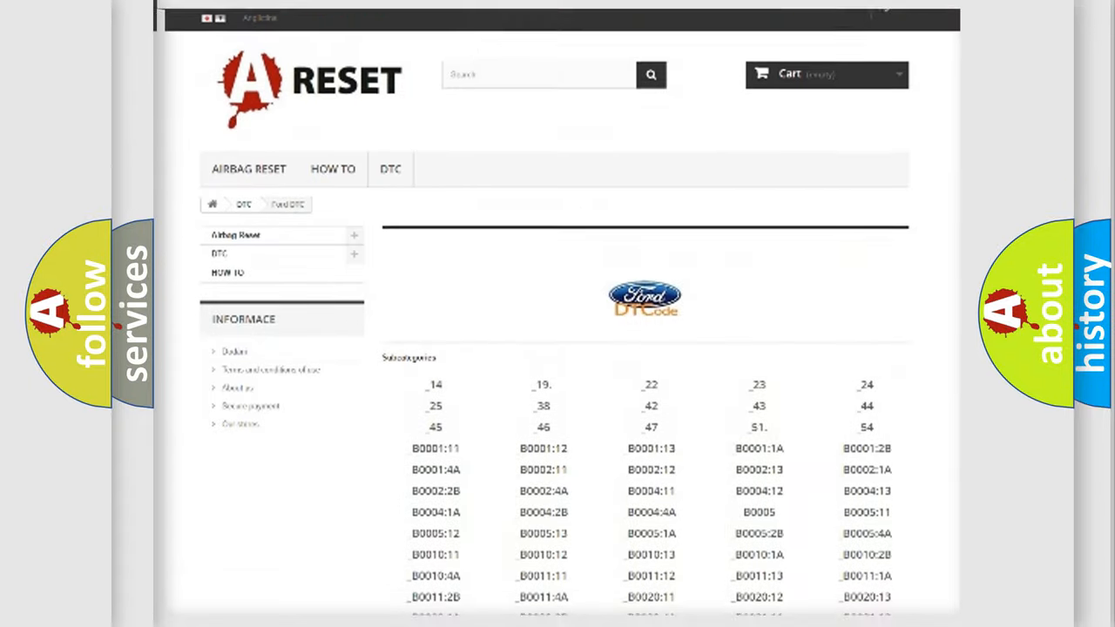